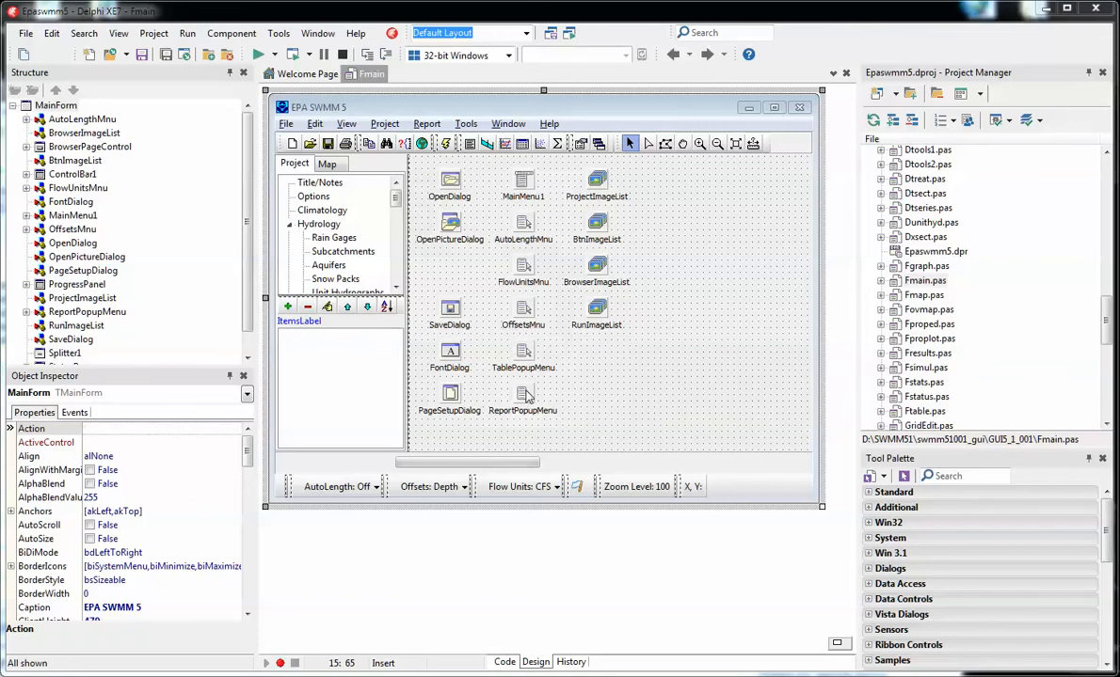
mouse_move(523, 393)
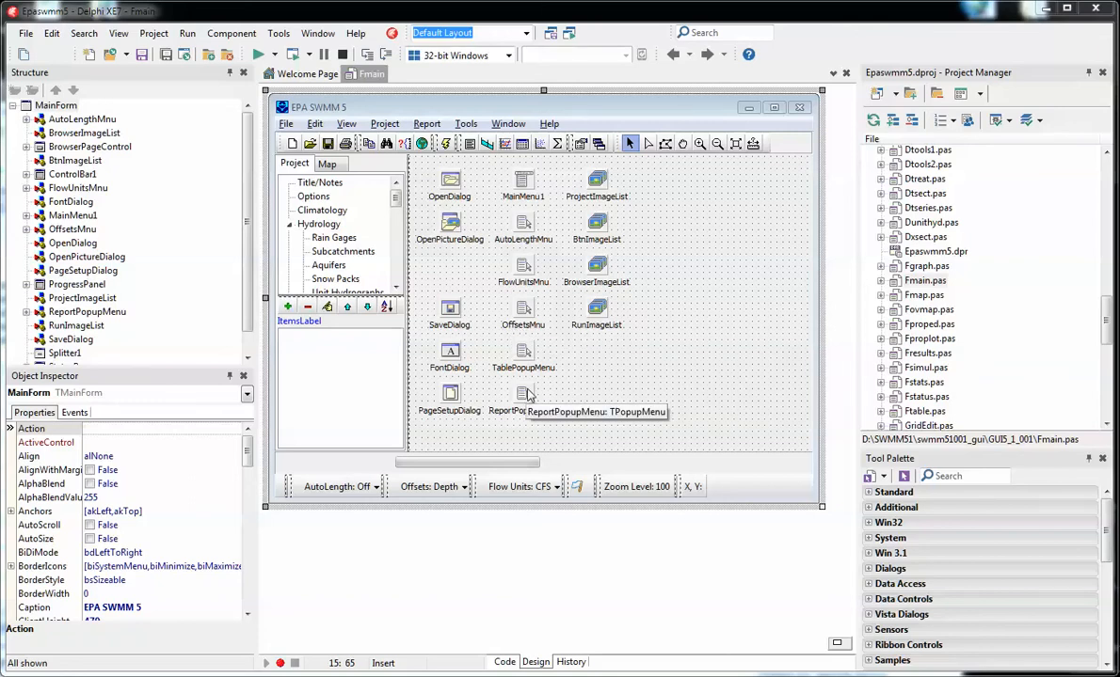
mouse_move(523, 395)
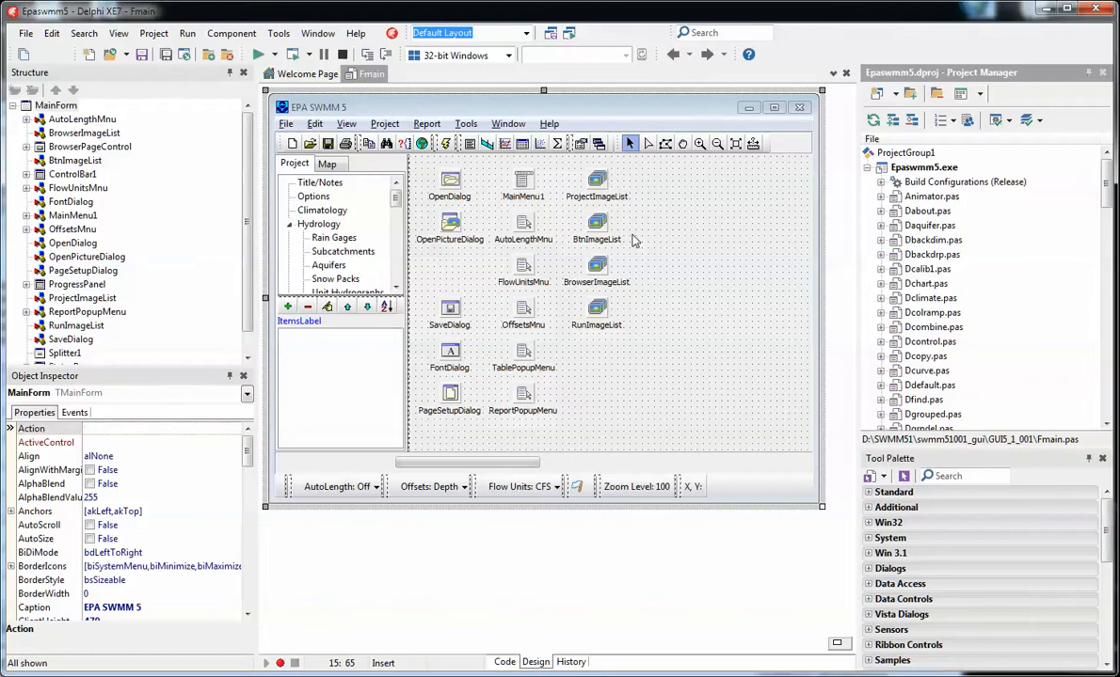
mouse_move(280, 194)
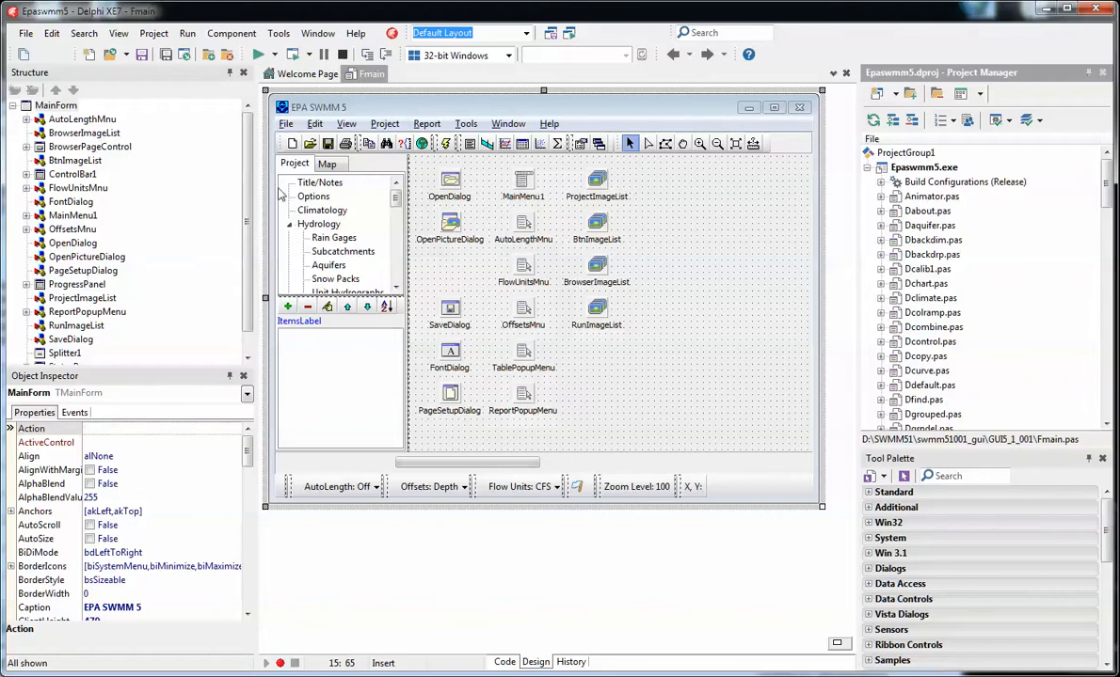
mouse_move(440, 231)
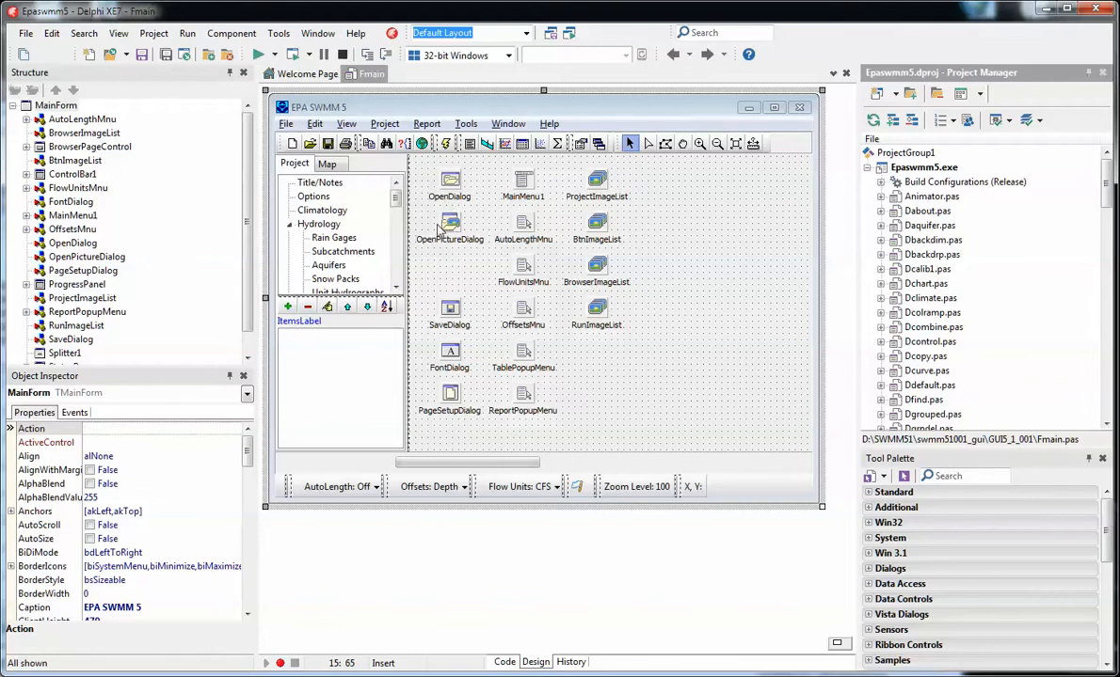
mouse_move(621, 271)
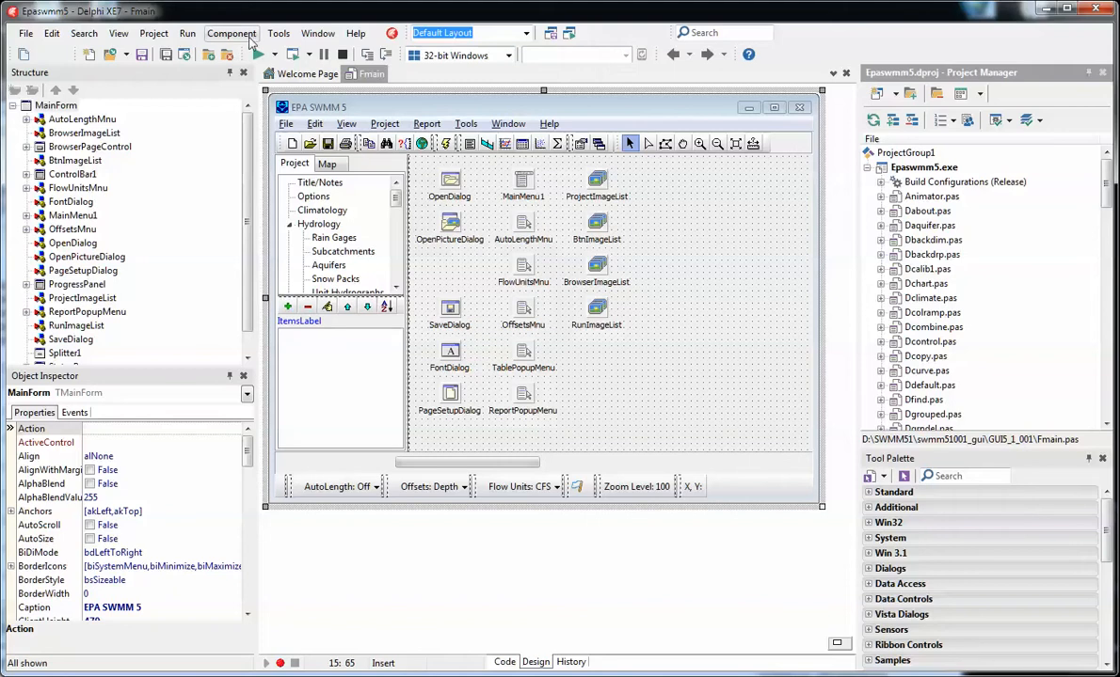
Step: Review the installed packages, listing the Delphi 1.0 Compatibility and Epaswmm5extras components, then cancel
left_click(229, 34)
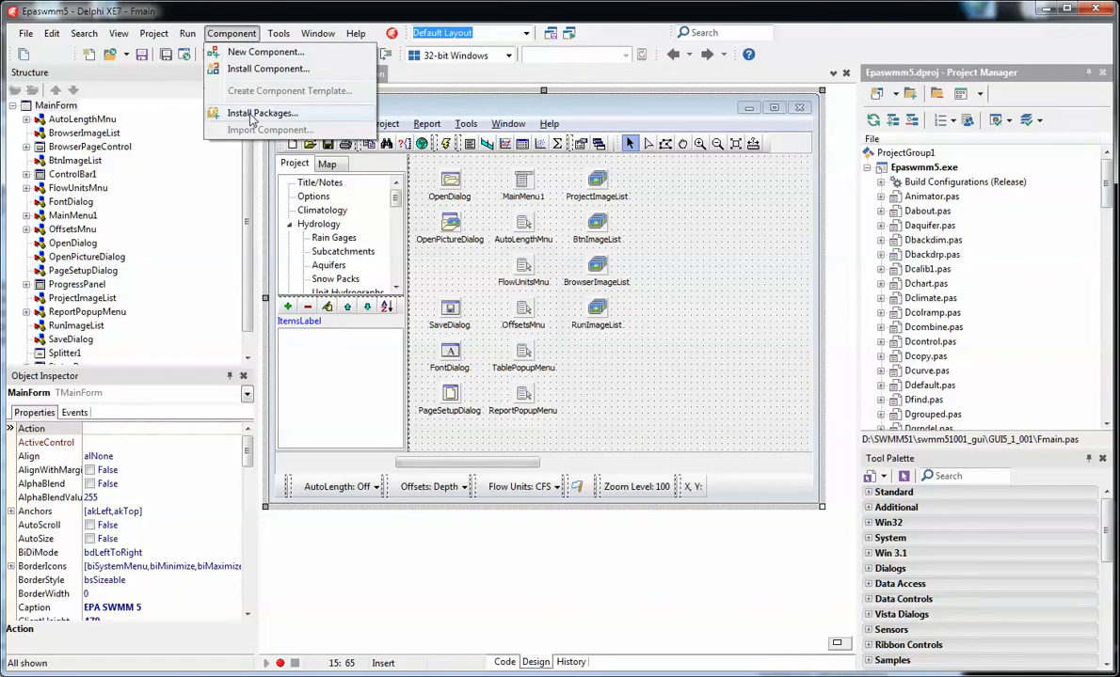
left_click(261, 113)
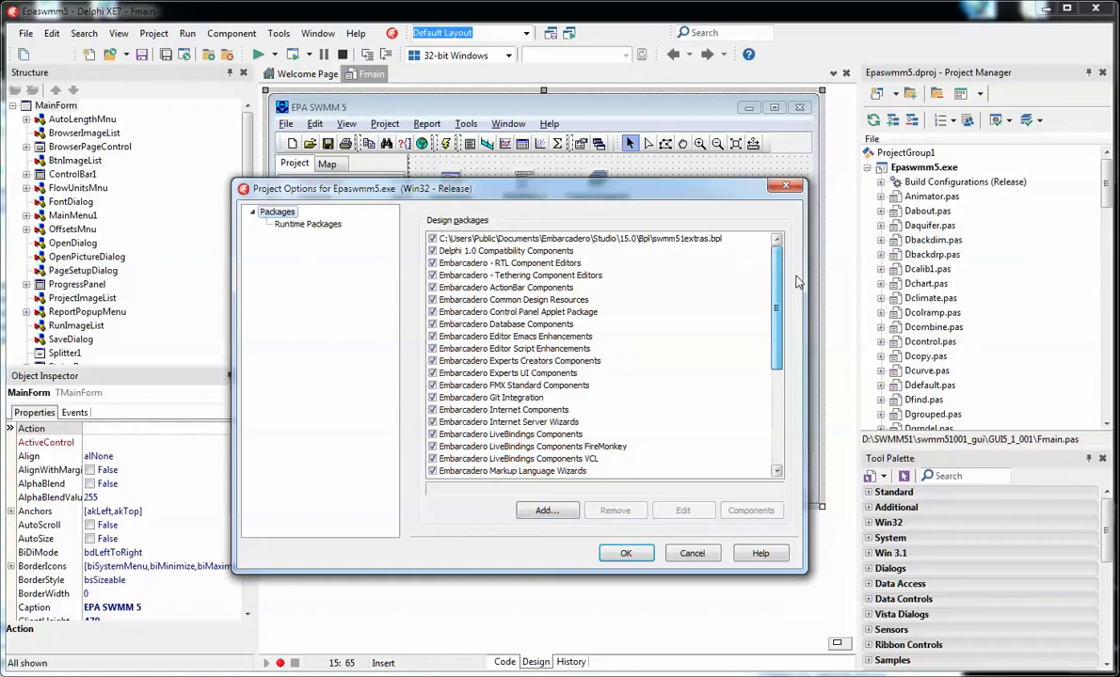
left_click(508, 251)
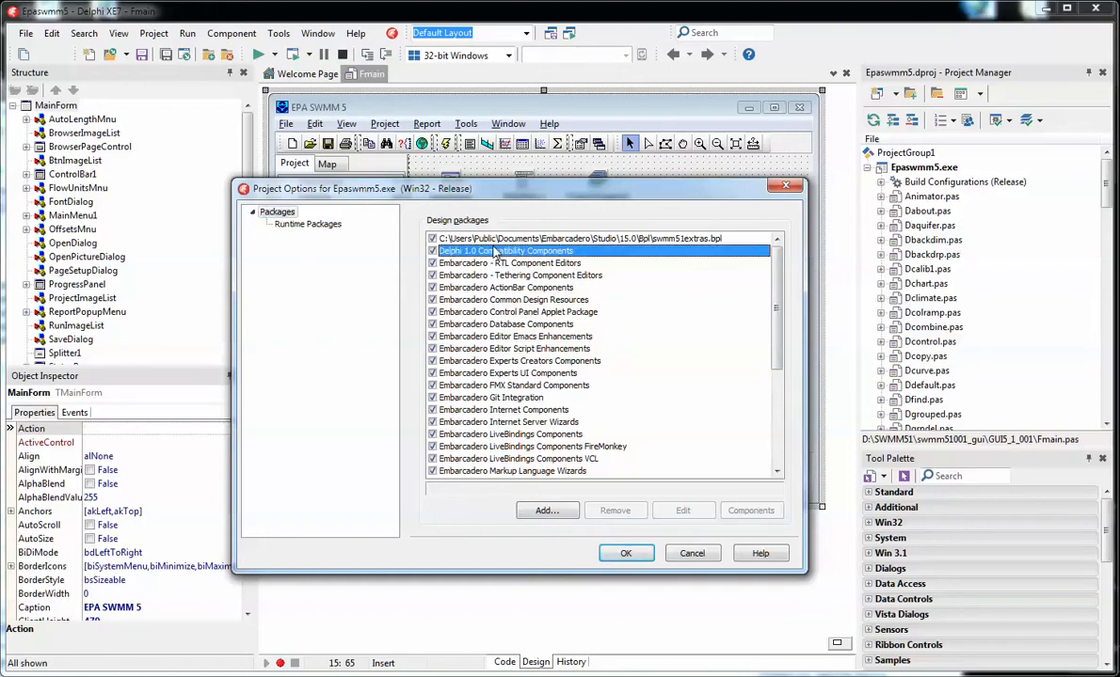
left_click(506, 251)
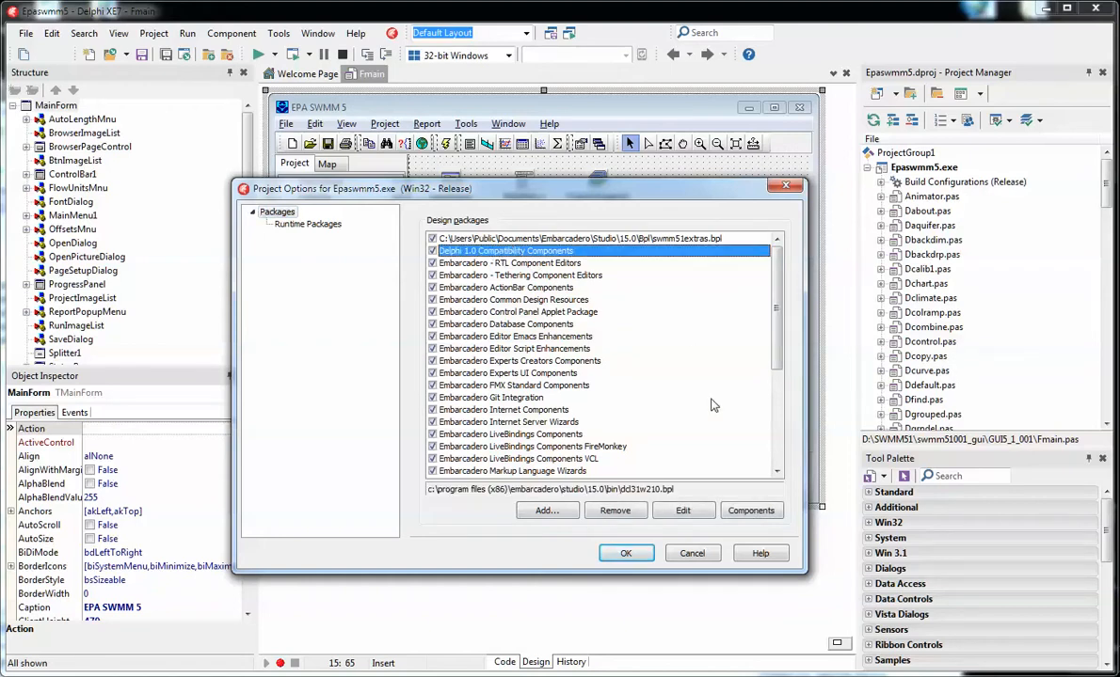
left_click(751, 510)
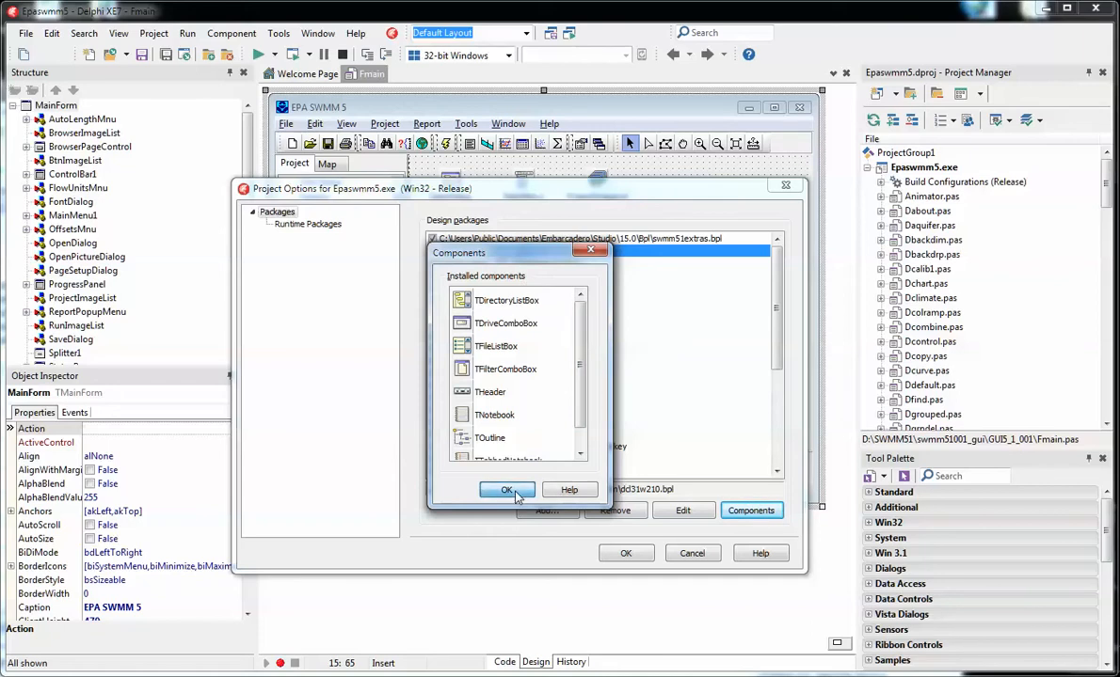
left_click(508, 490)
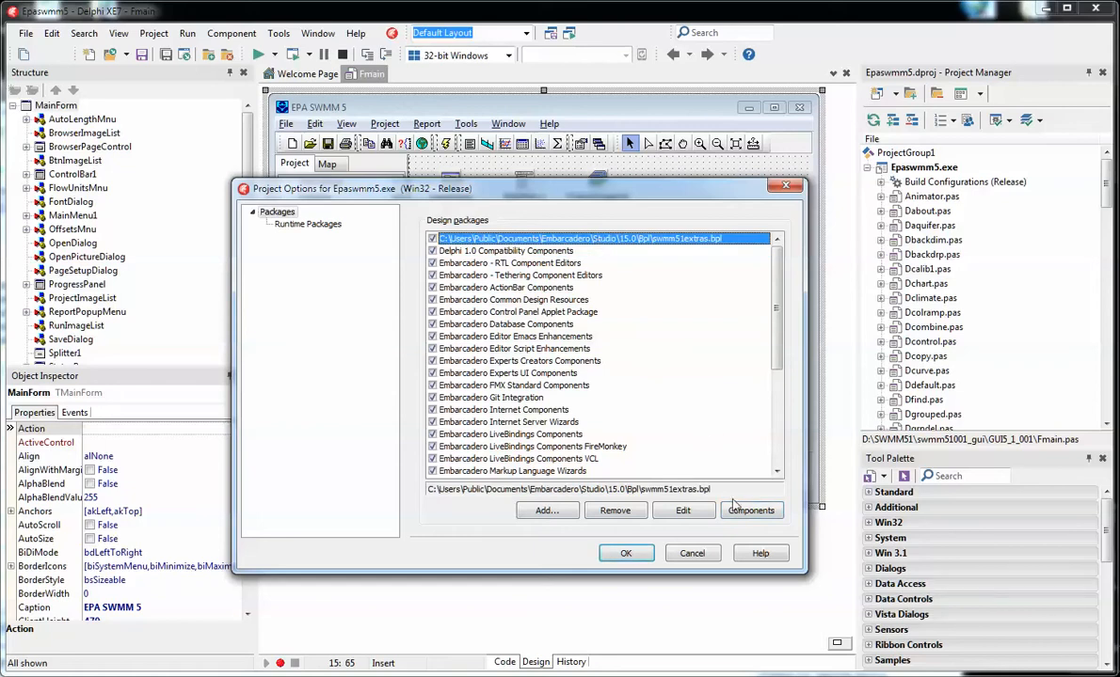
left_click(751, 510)
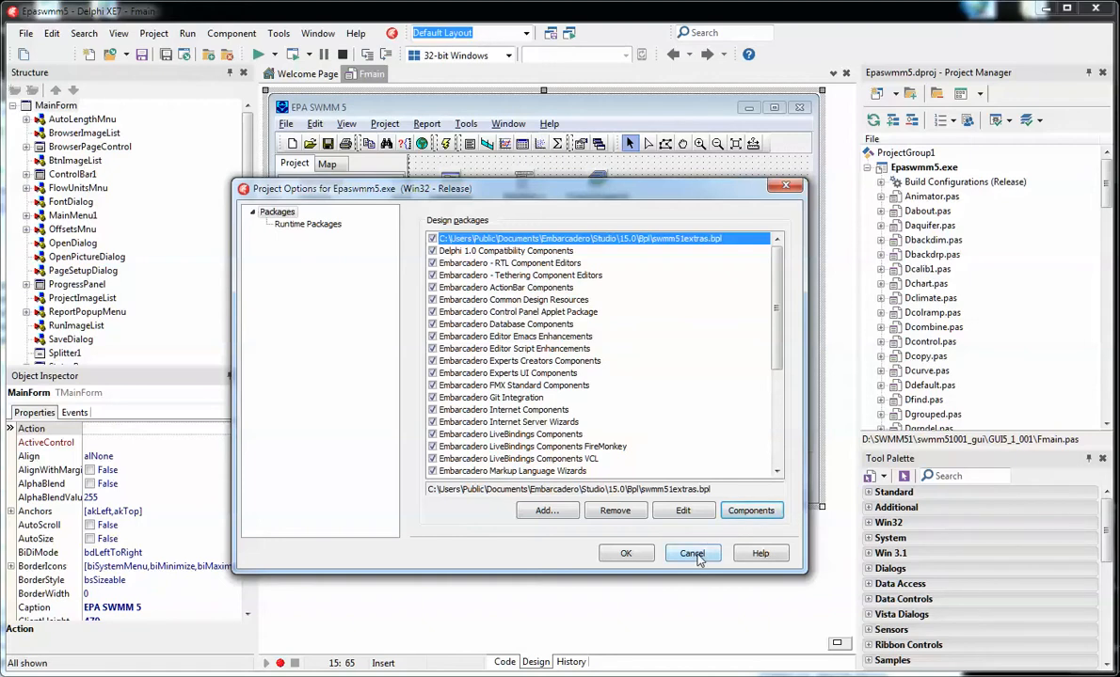
left_click(693, 553)
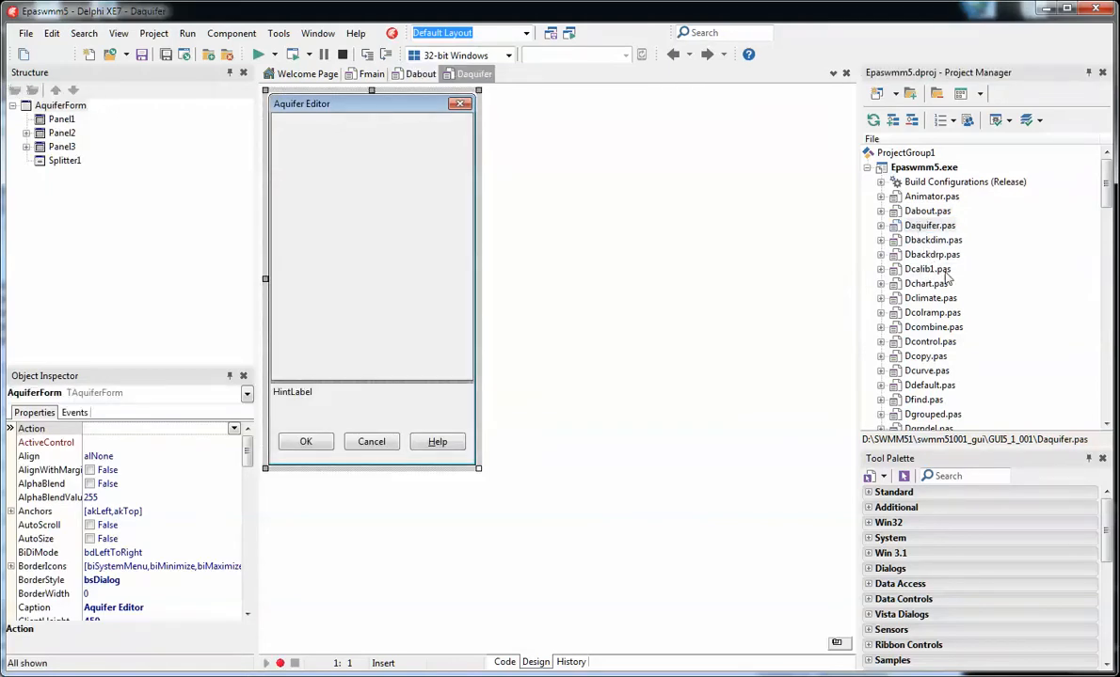
Step: Open the Dchart.pas unit's form in the designer and scroll the project file list further down
left_click(926, 283)
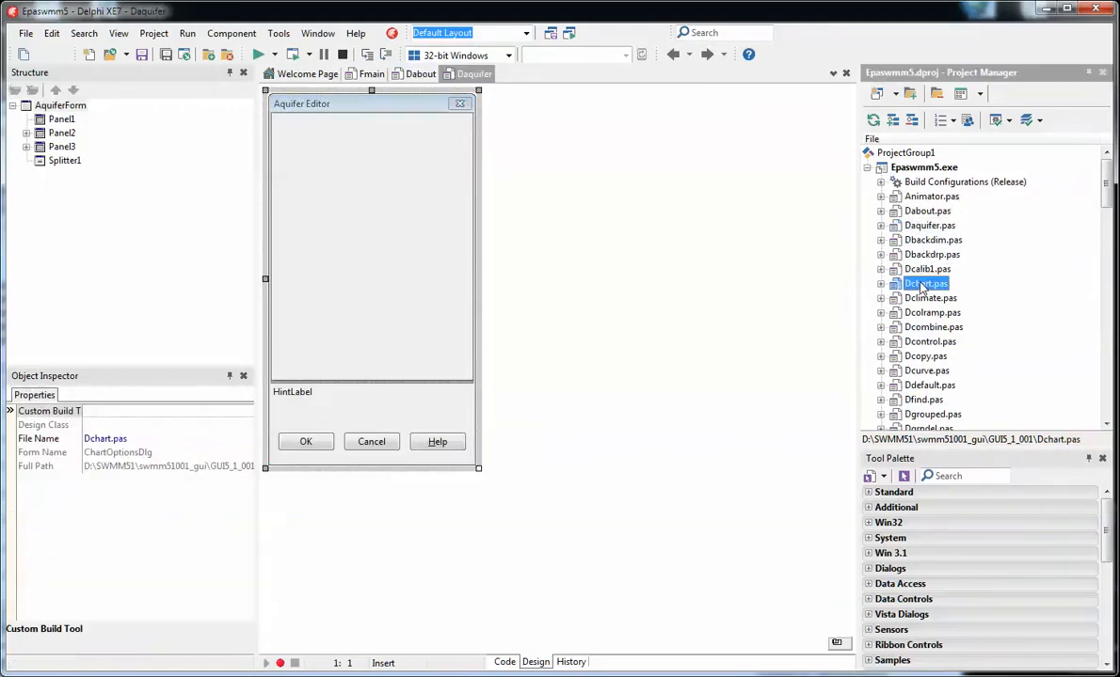
double_click(930, 297)
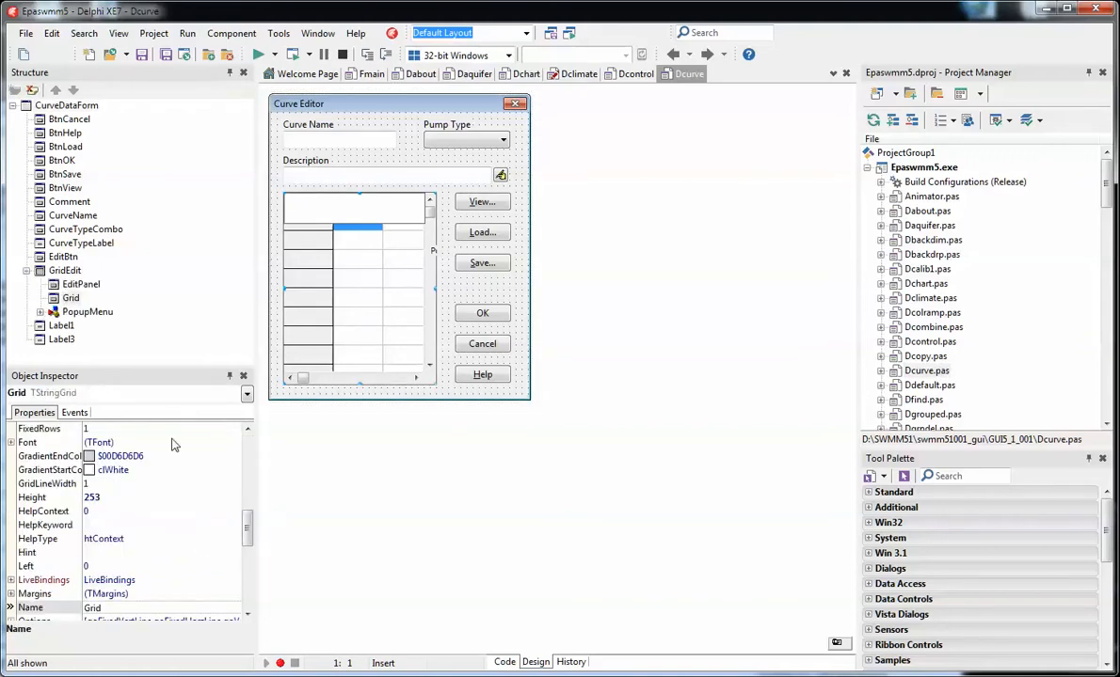
mouse_move(243, 523)
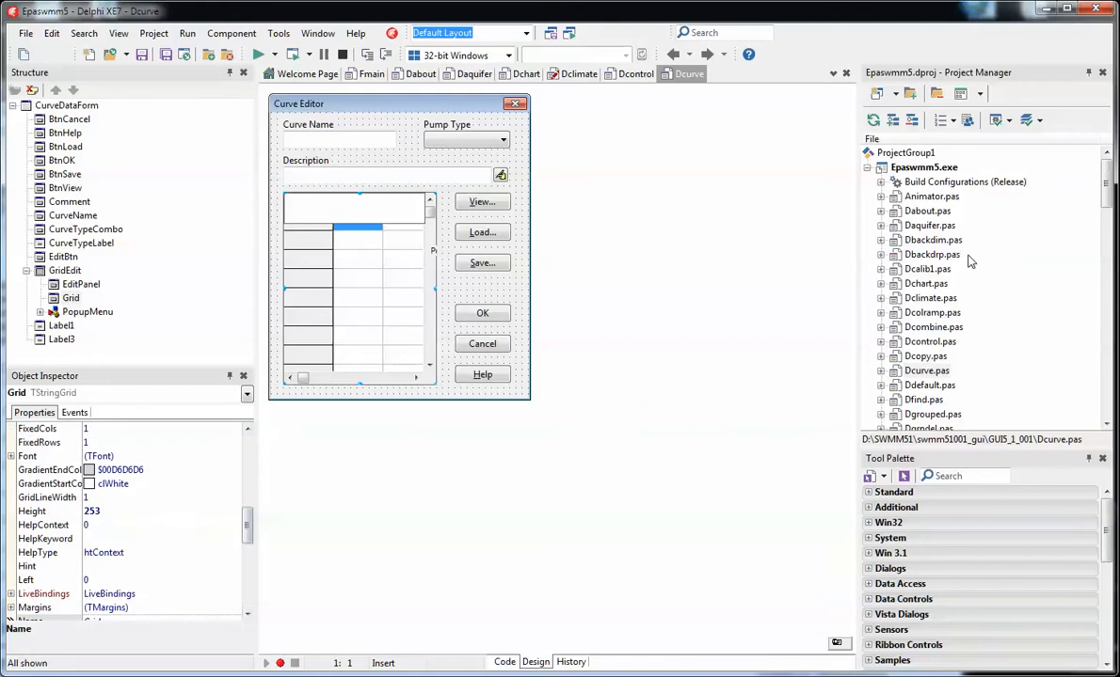
scroll("down", 3)
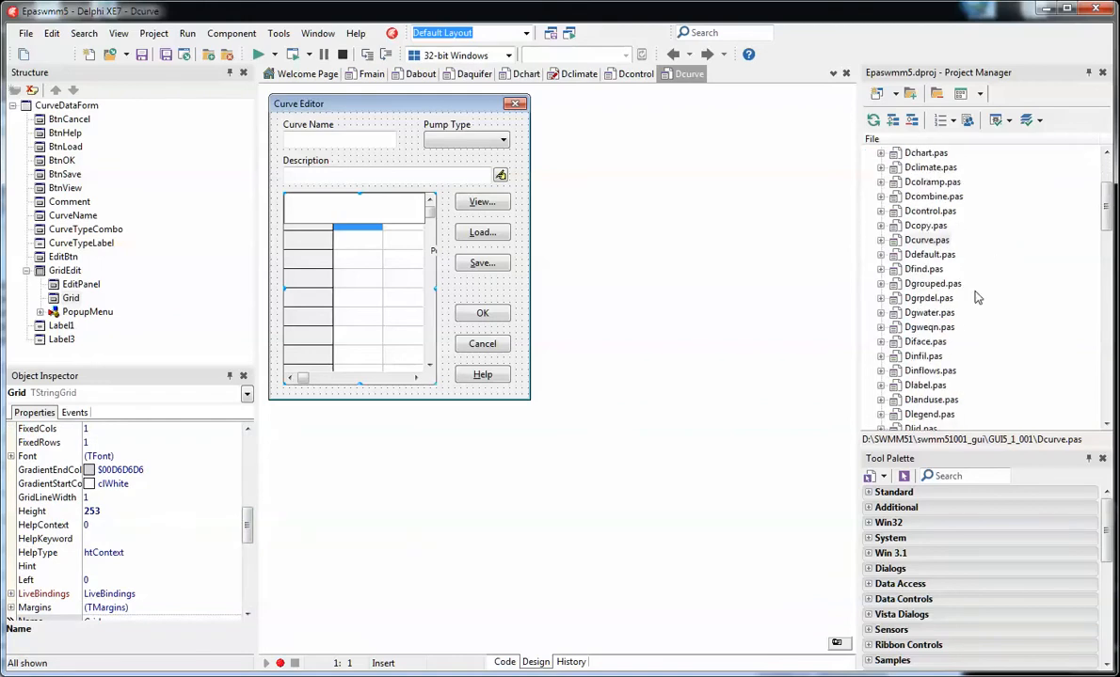
scroll("down", 3)
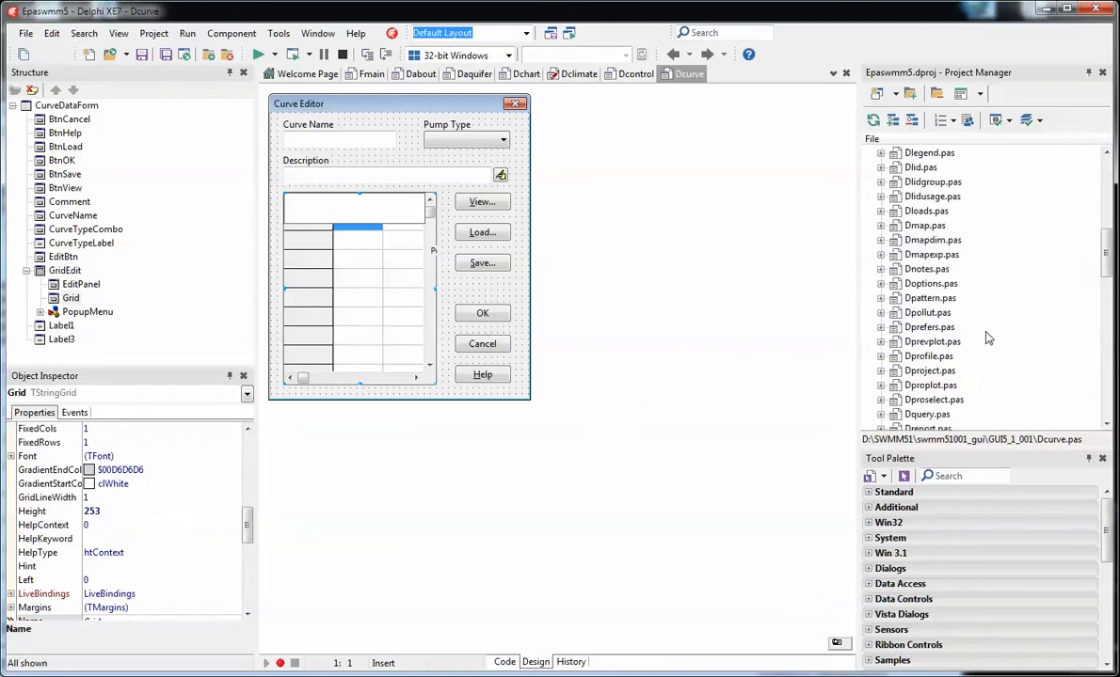
scroll("down", 3)
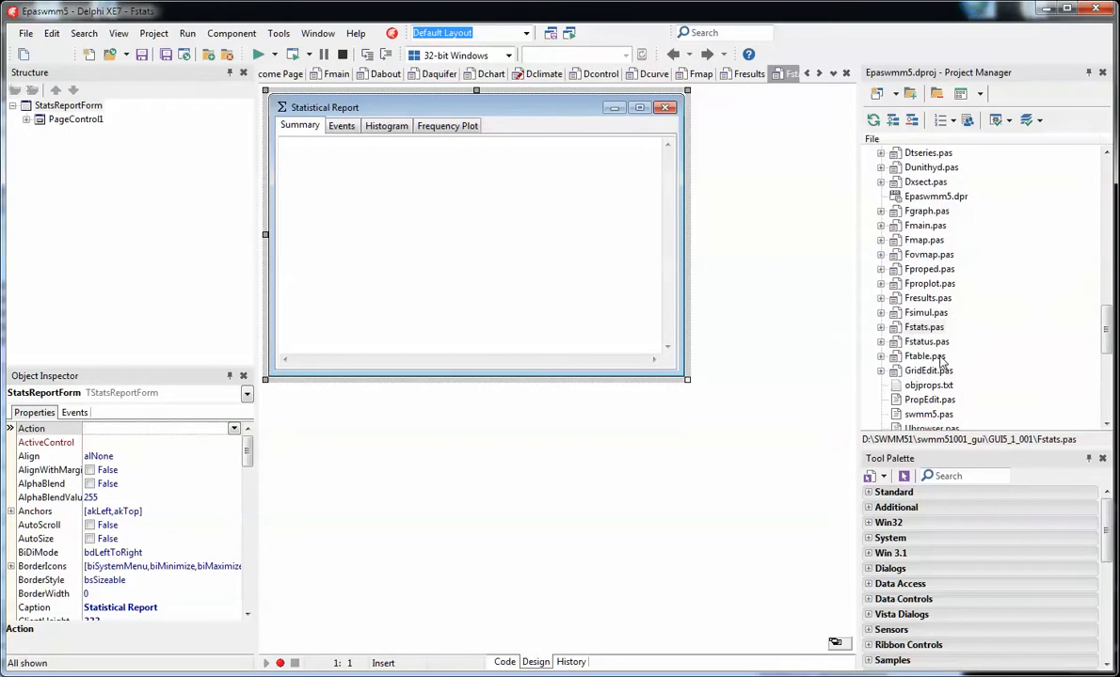
Step: Open the Uimport, Uexport and Ulid units' source code from the project file list
scroll("down", 3)
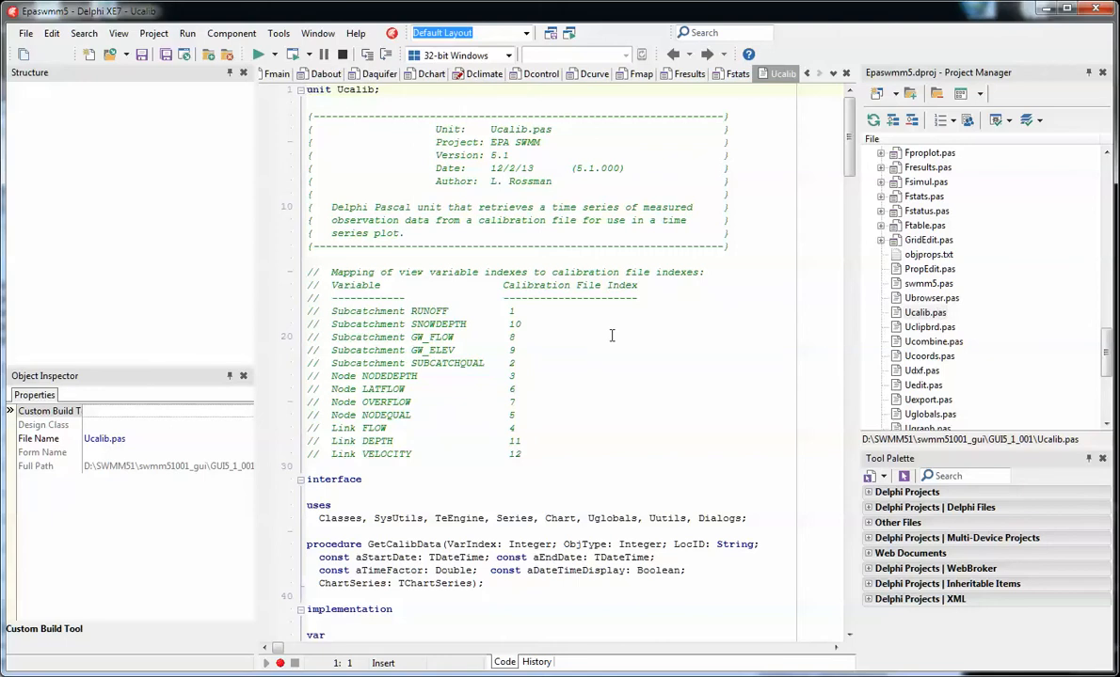
scroll("down", 3)
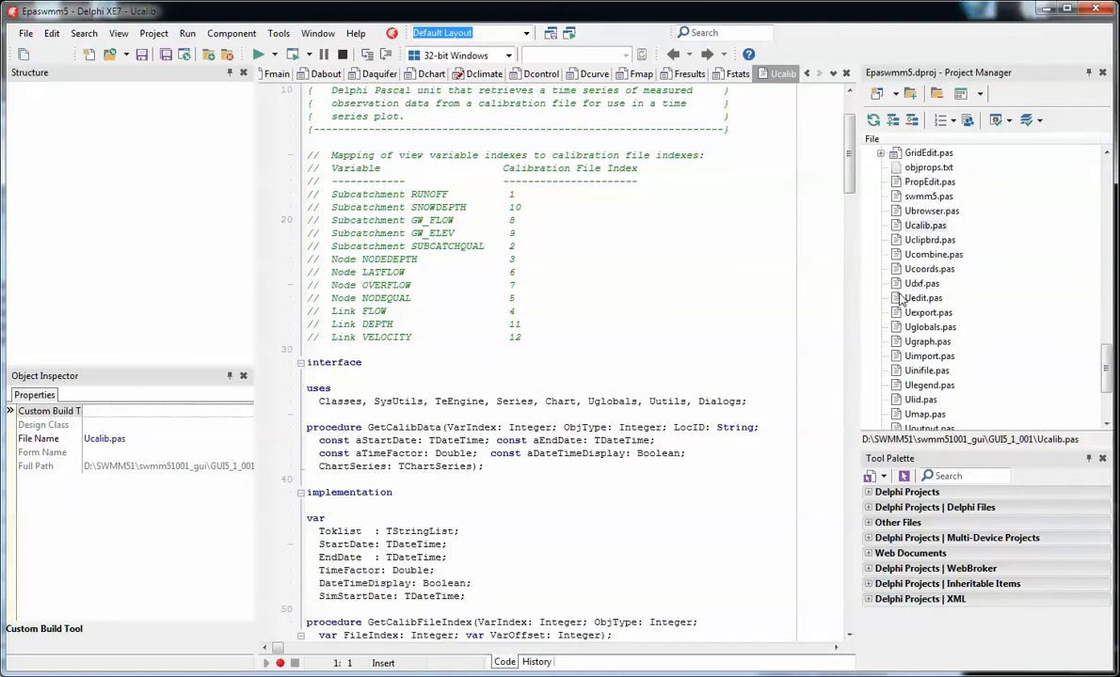
scroll("down", 3)
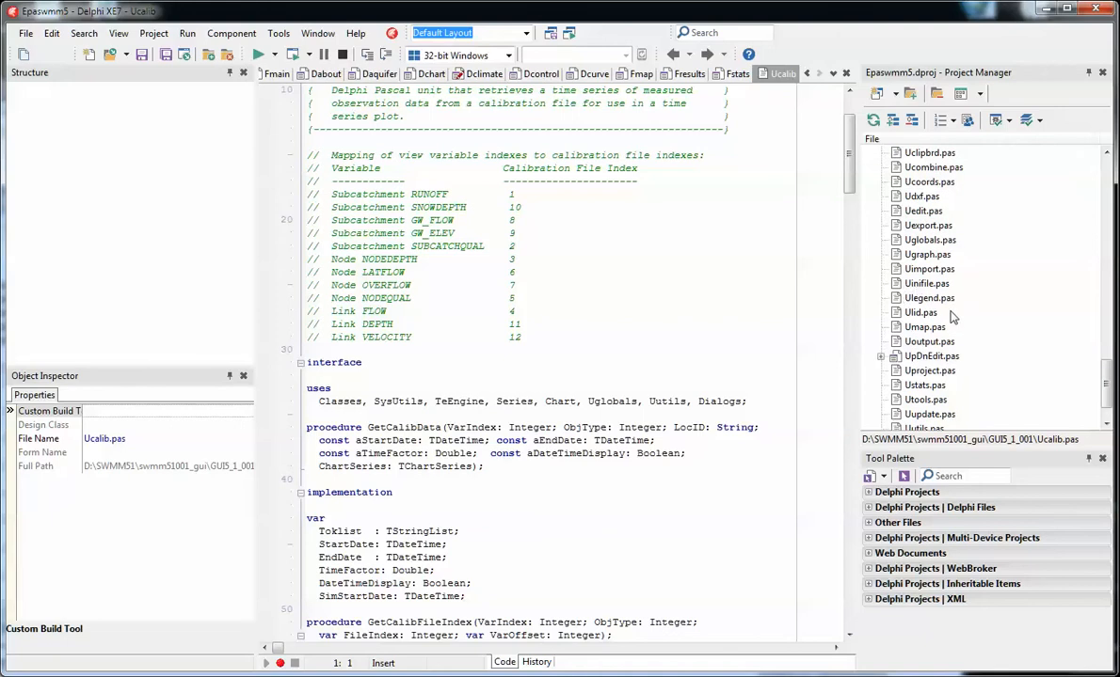
left_click(929, 269)
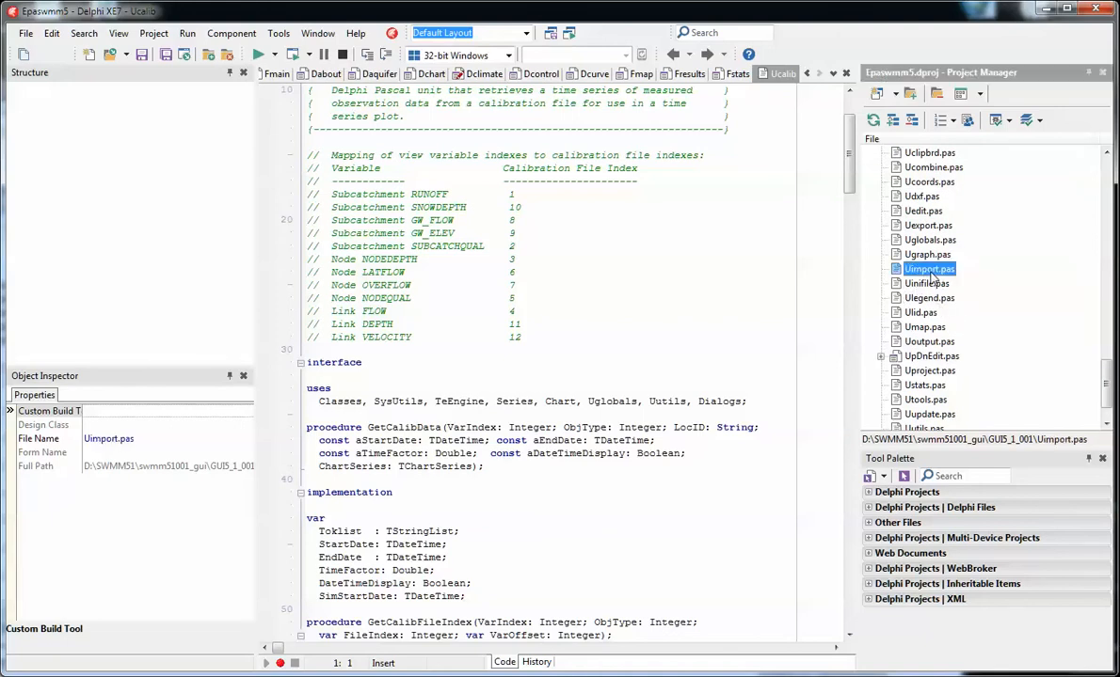
double_click(929, 269)
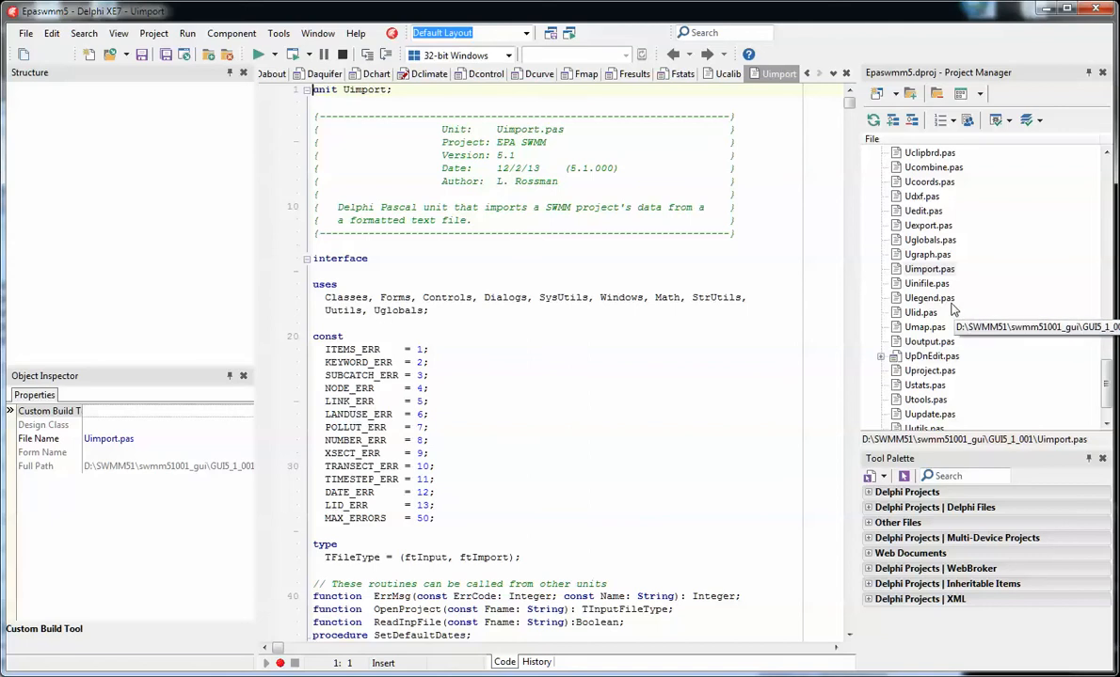
double_click(929, 226)
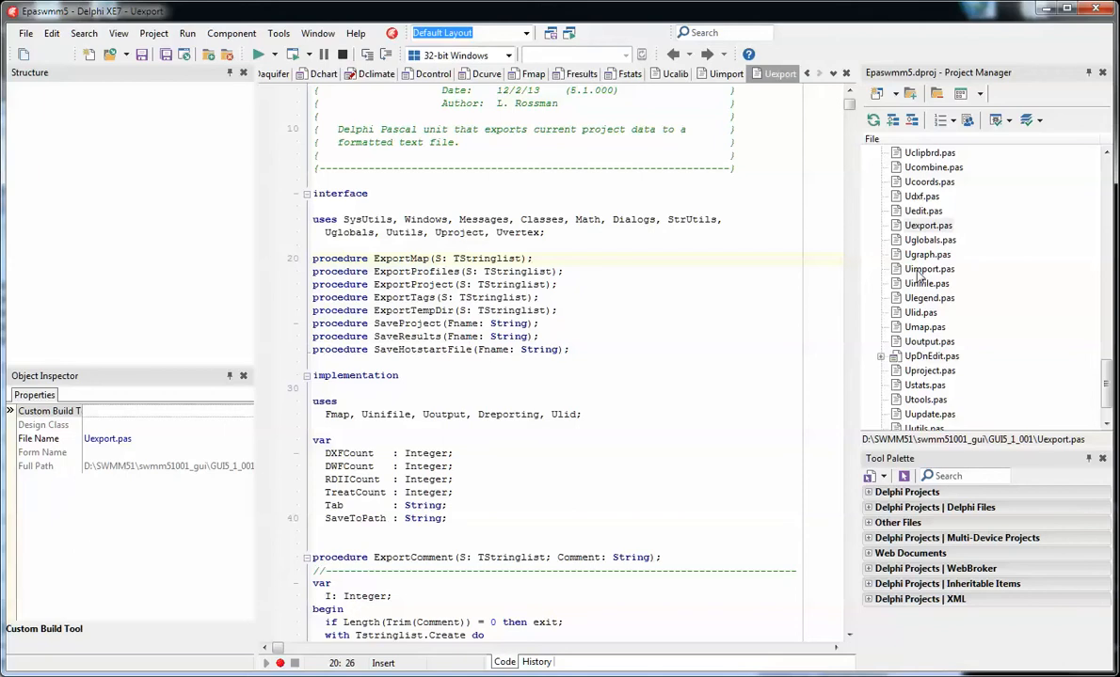
left_click(779, 74)
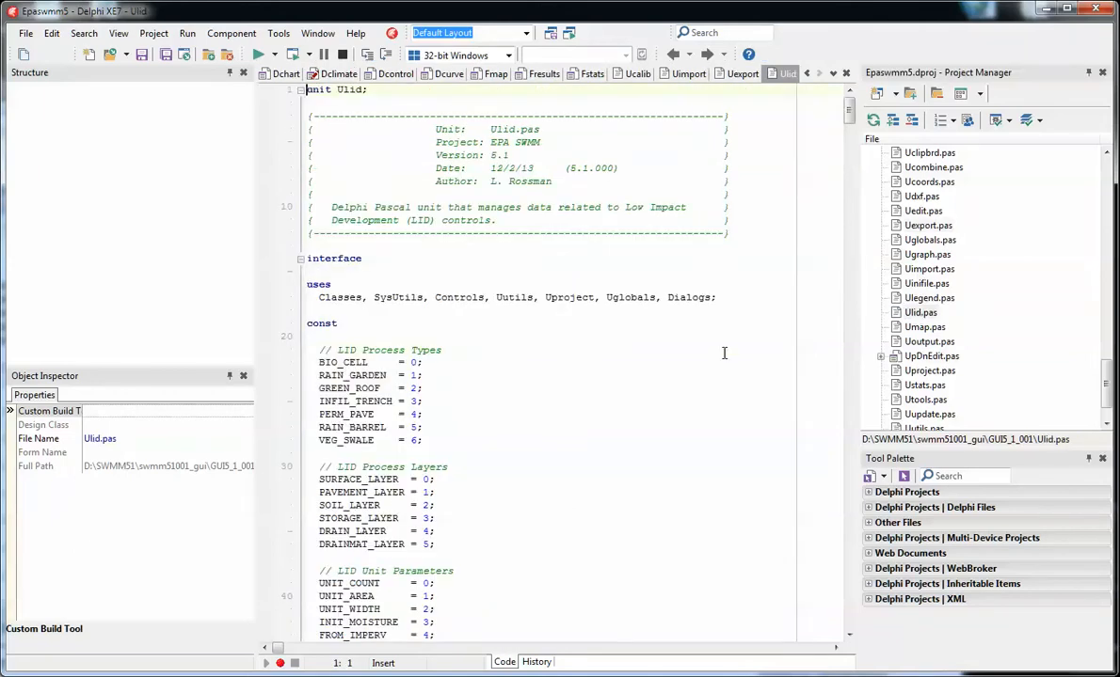
Step: Read further in the Ulid.pas LID constants, then open Dlid.pas's LID Control Editor form
scroll("down", 3)
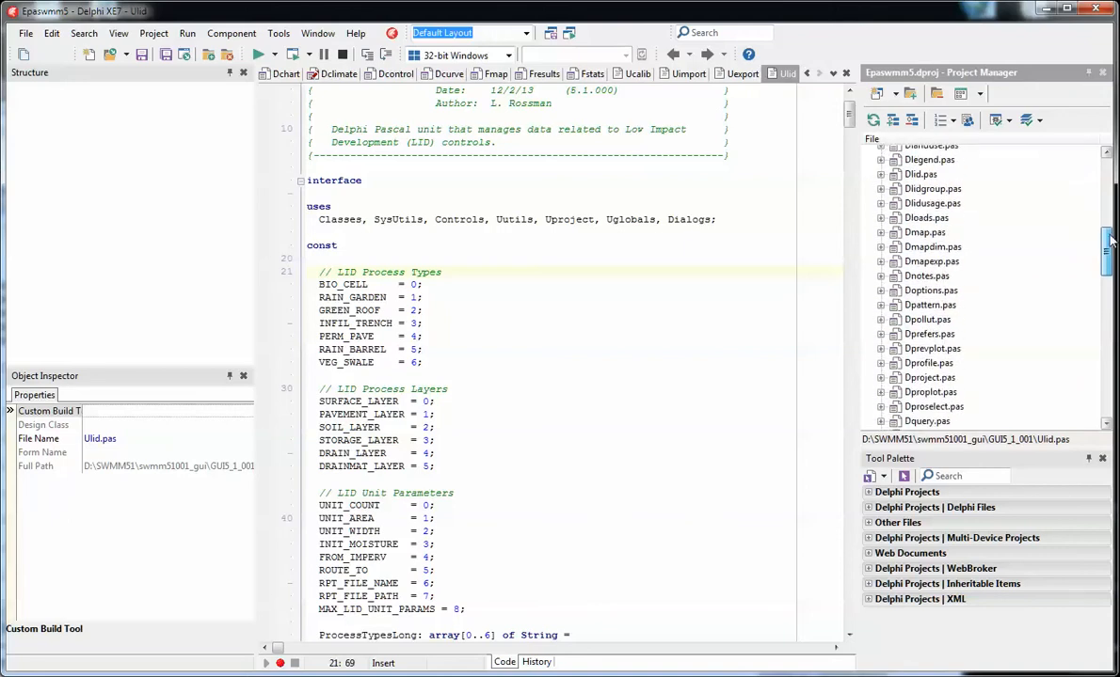
left_click(920, 173)
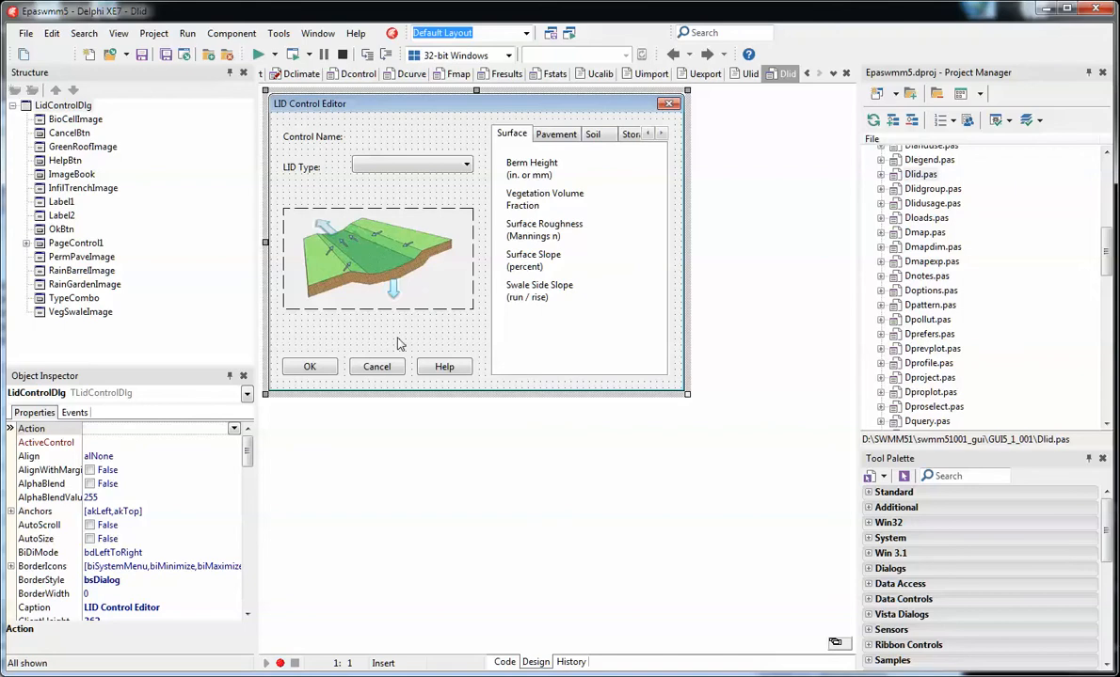
Step: Show the LID Type combo box's properties in the Object Inspector, then open the Help menu
left_click(413, 165)
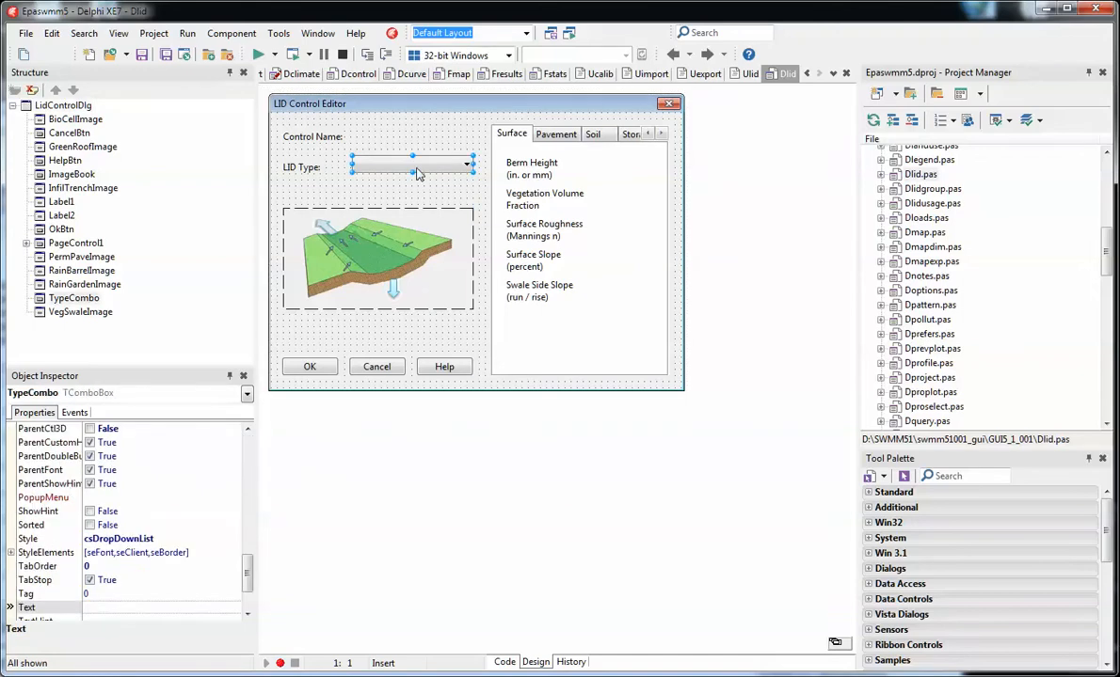
mouse_move(433, 224)
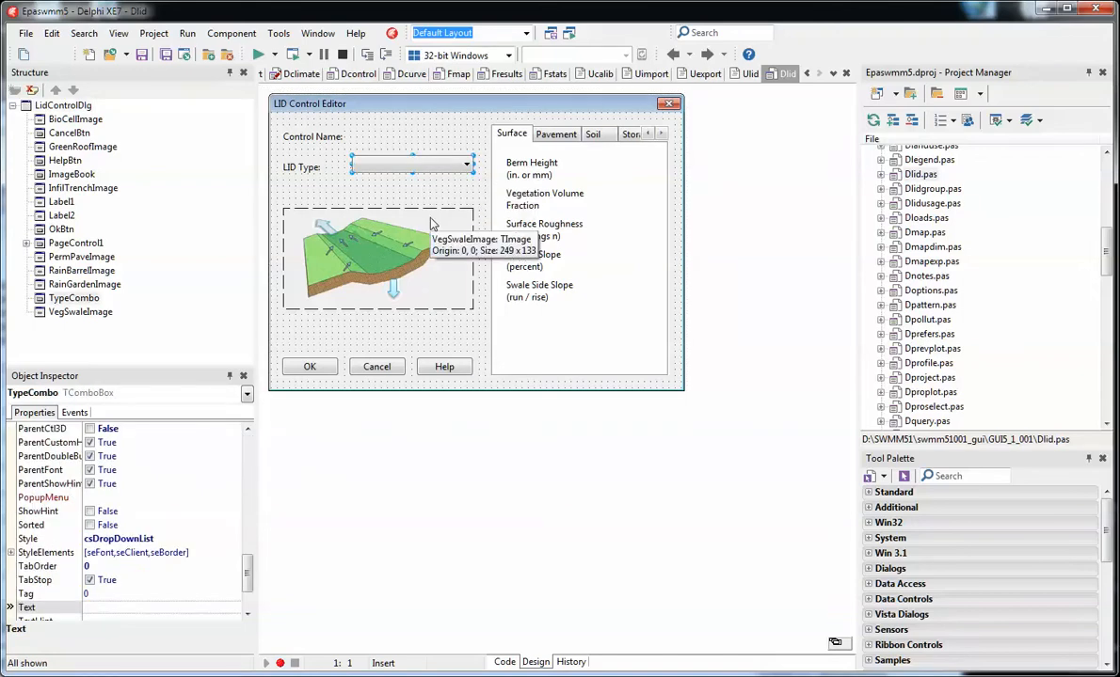
mouse_move(361, 192)
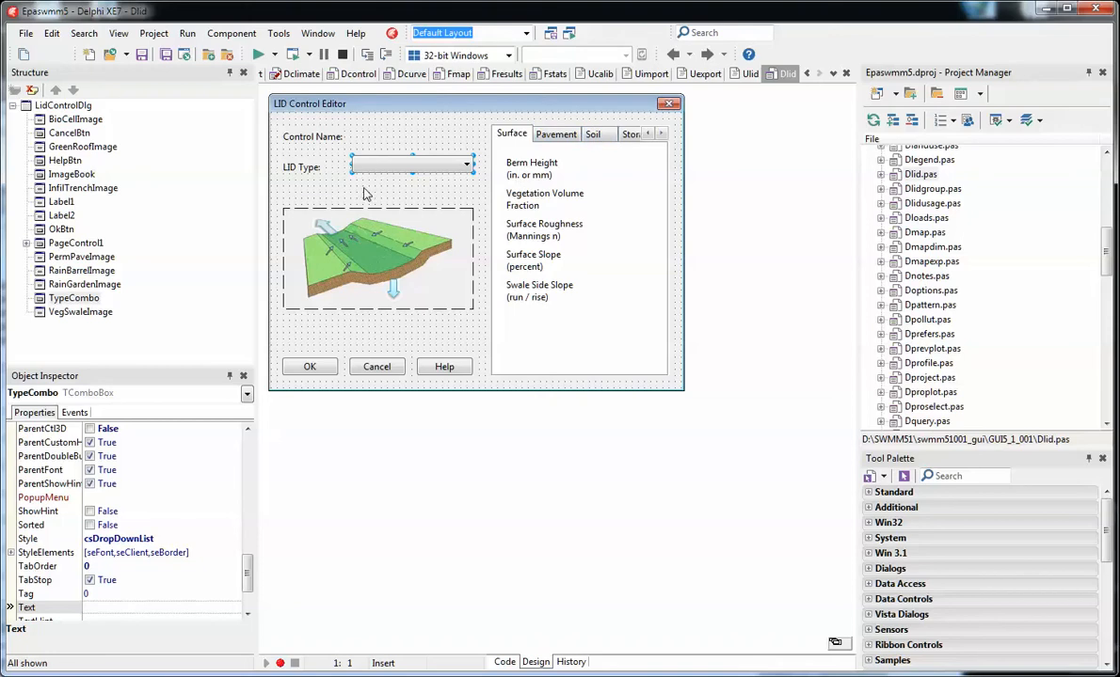
left_click(356, 34)
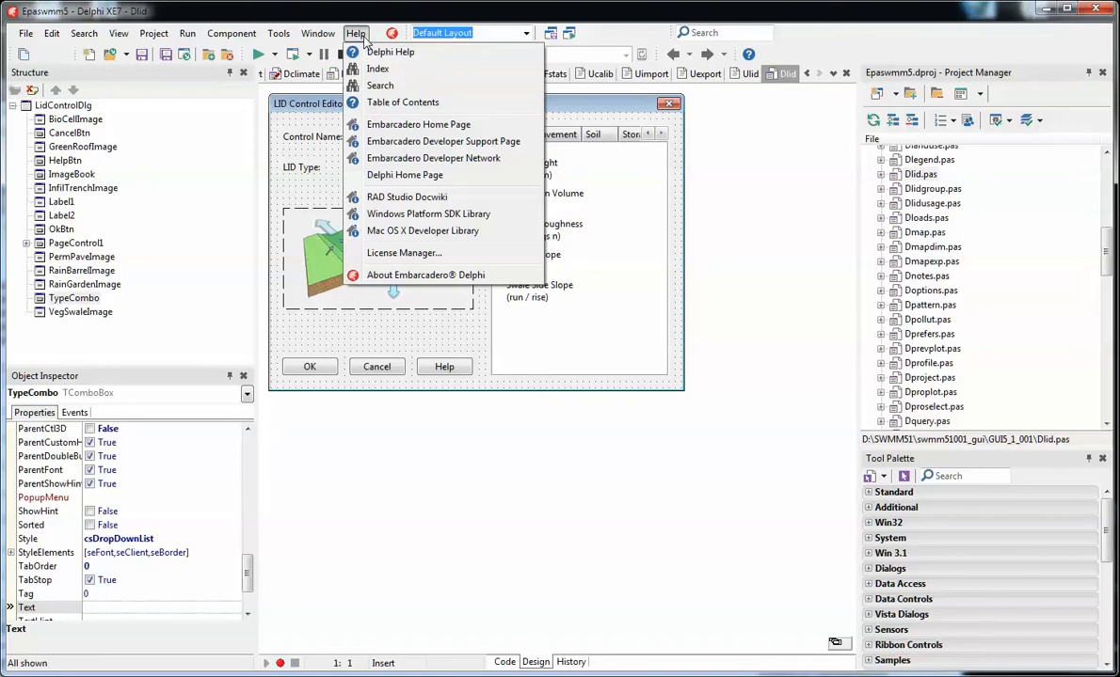
mouse_move(425, 275)
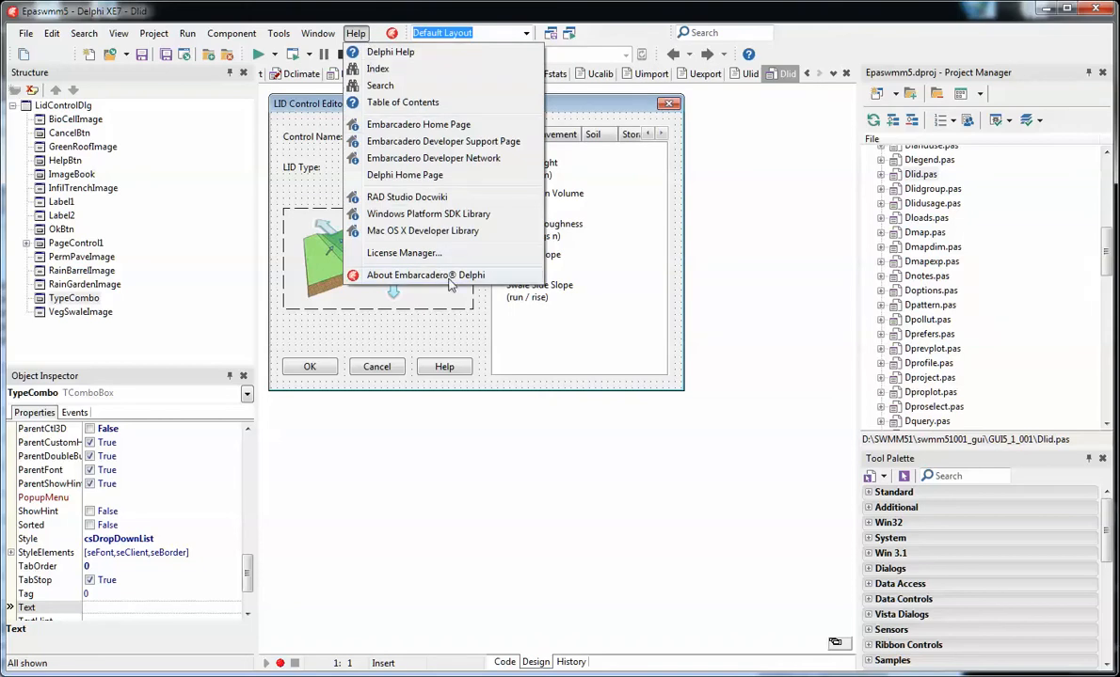